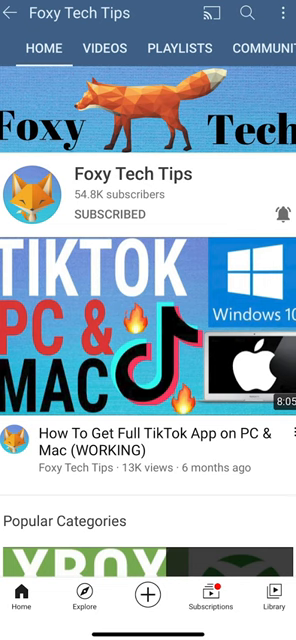
Leave the subscribed Foxy Tech Tips channel page via the Home key
key("Home")
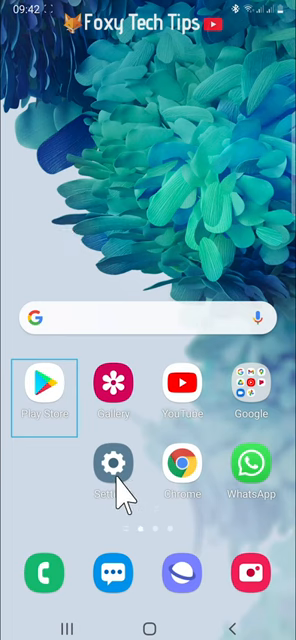
Launch Settings and scroll down the main menu toward About phone
left_click(113, 471)
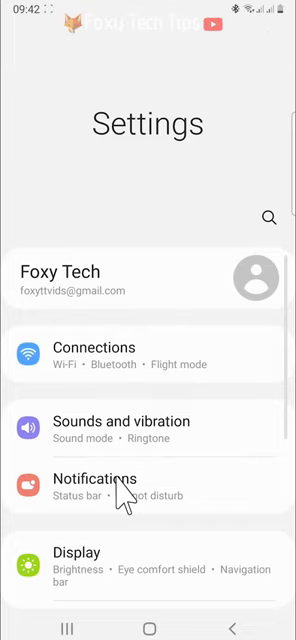
scroll("down", 3)
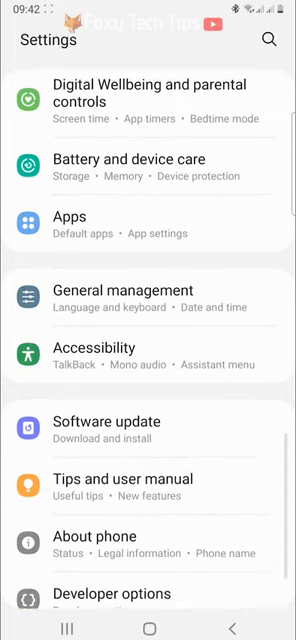
scroll("down", 3)
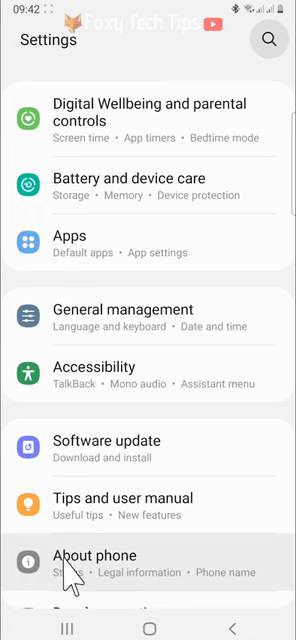
Open About phone to show model Galaxy S20 FE 5G, number SM-G781B/DS
left_click(88, 555)
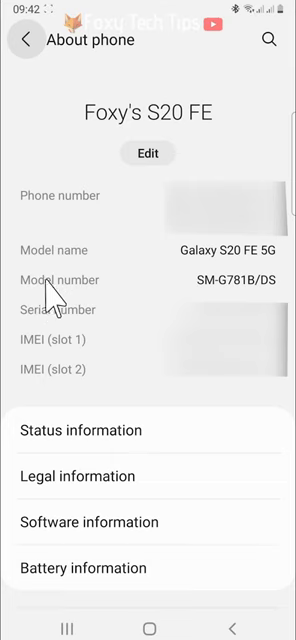
mouse_move(212, 295)
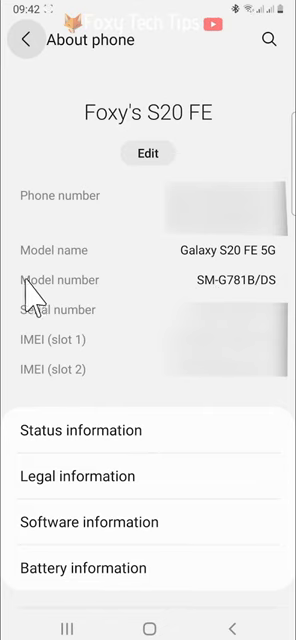
mouse_move(232, 298)
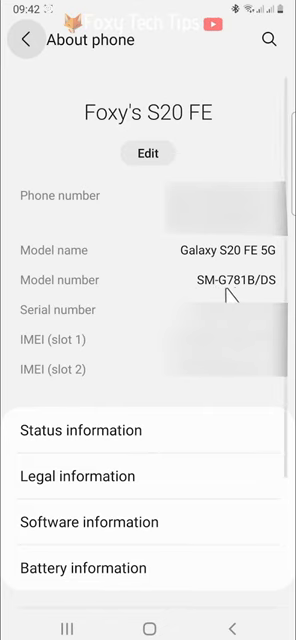